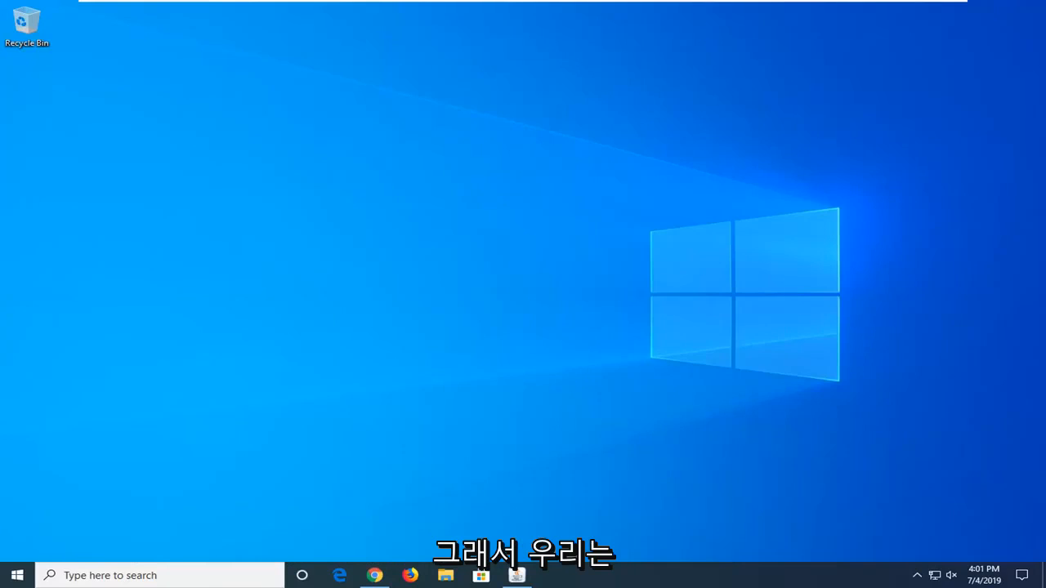
pyautogui.moveTo(594, 345)
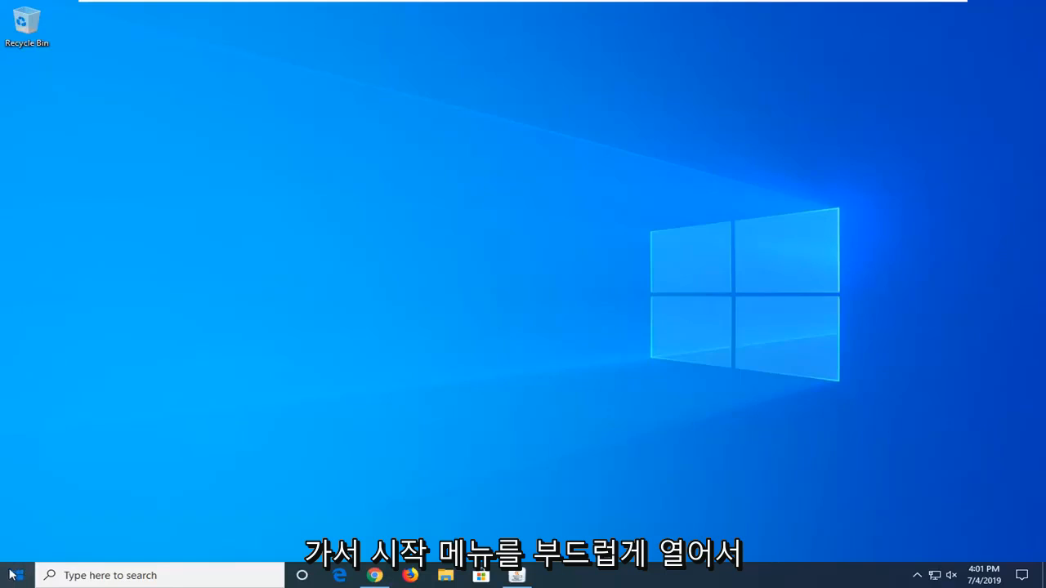
# Step: Search the Start menu for 'control panel' to find Control Panel
pyautogui.click(12, 575)
pyautogui.write('cot')
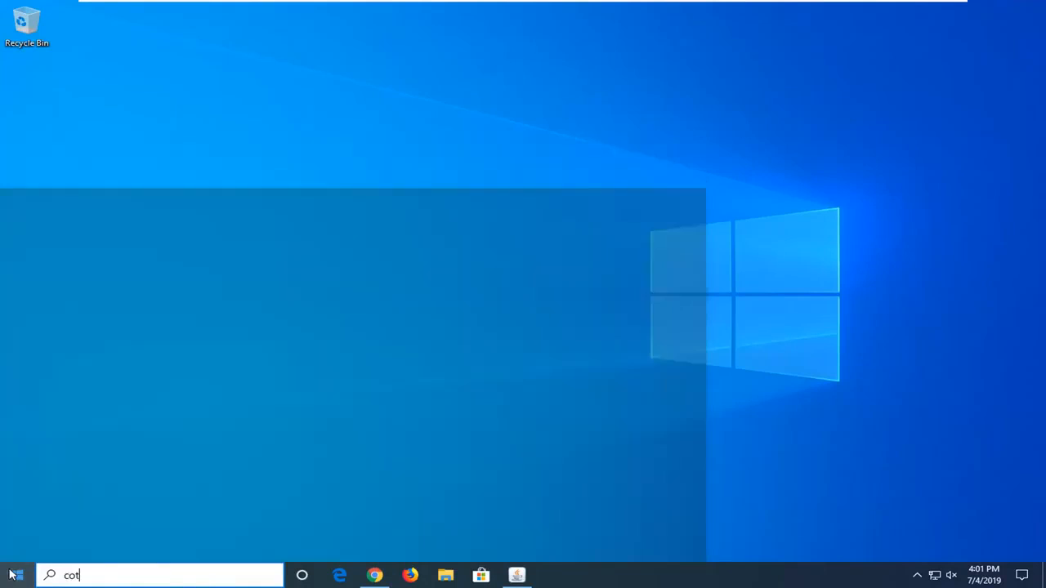
pyautogui.write('ontro')
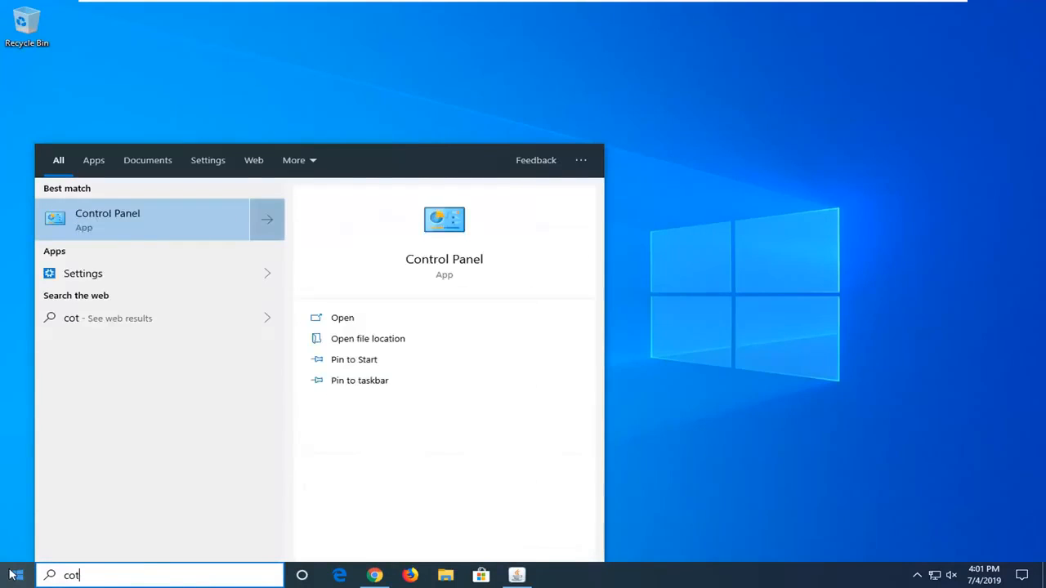
pyautogui.write('control p')
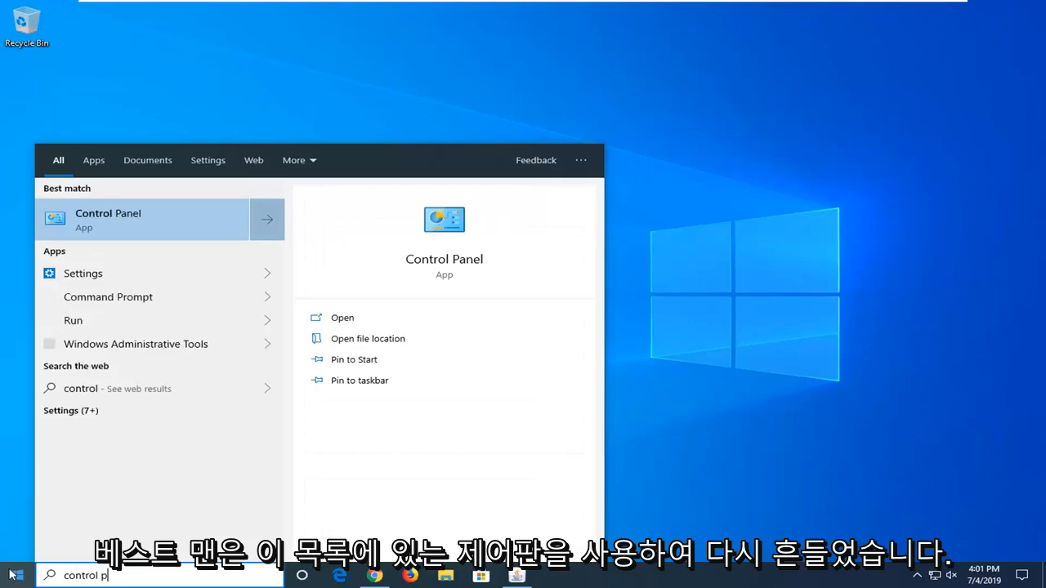
pyautogui.write('s')
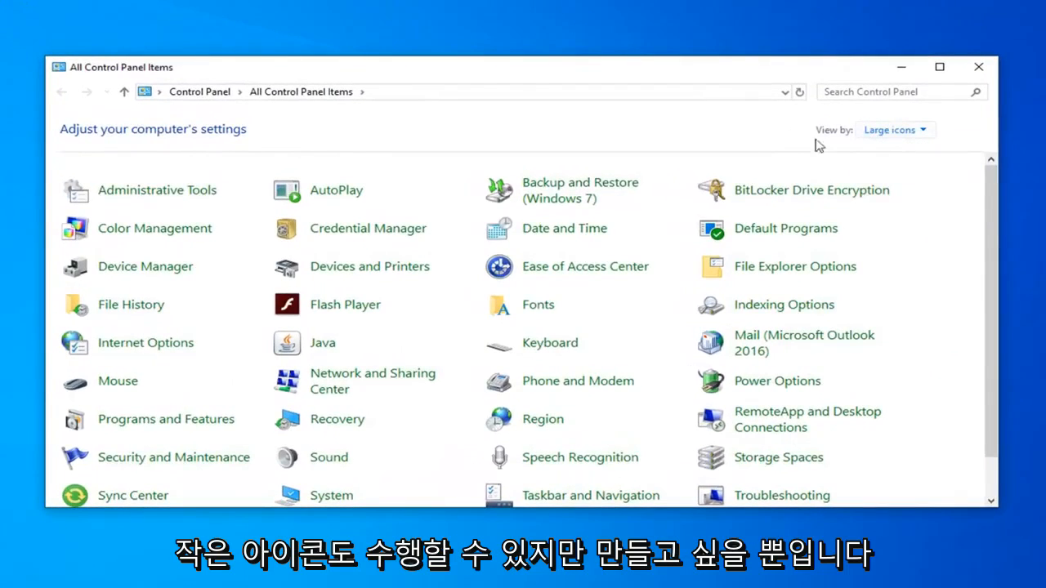
pyautogui.moveTo(215, 342)
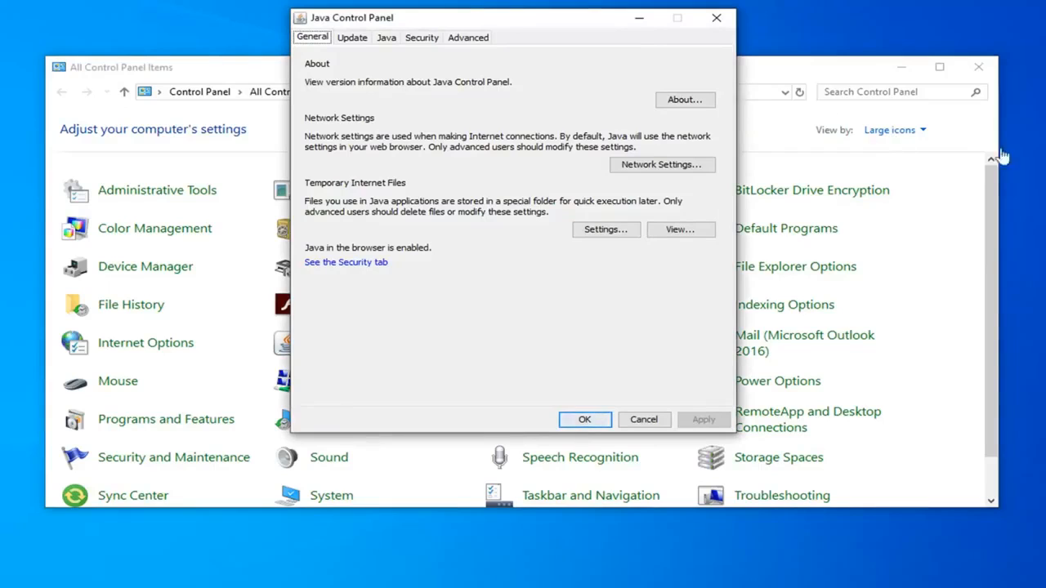
pyautogui.moveTo(584, 22)
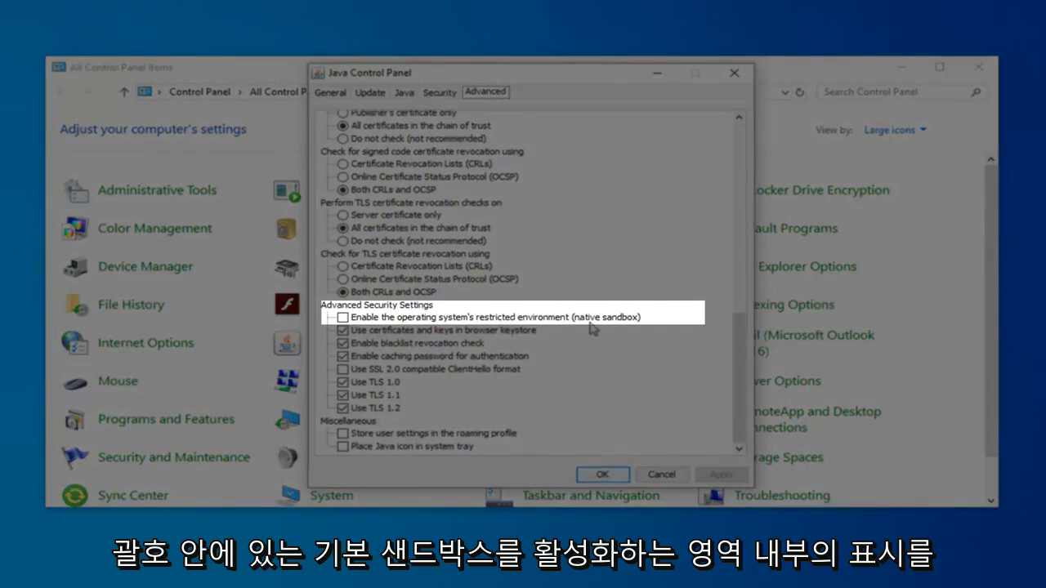
# Step: Tick 'Enable the operating system's restricted environment (native sandbox)', apply, and close Control Panel
pyautogui.click(342, 317)
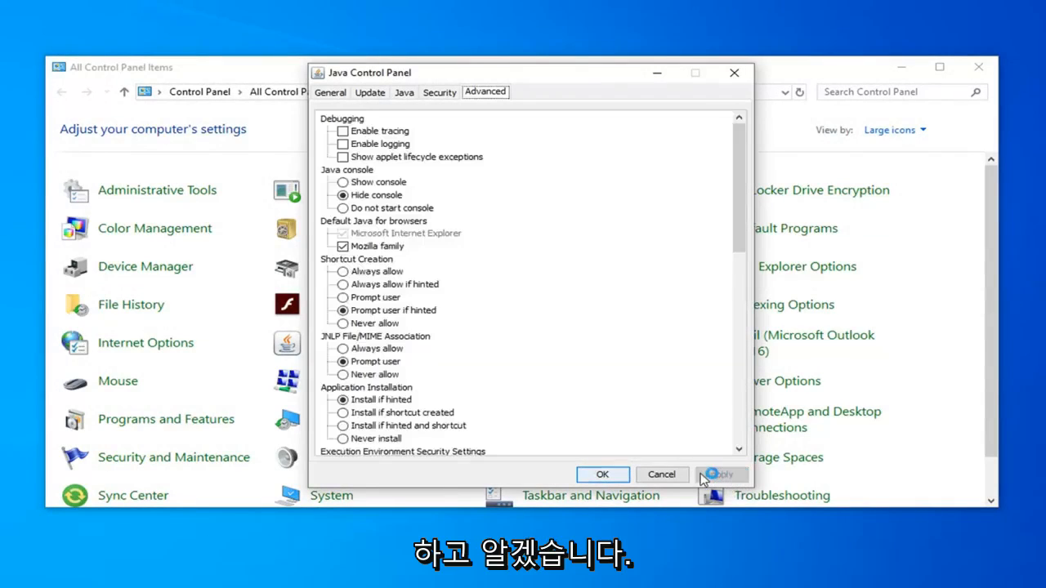
pyautogui.click(602, 474)
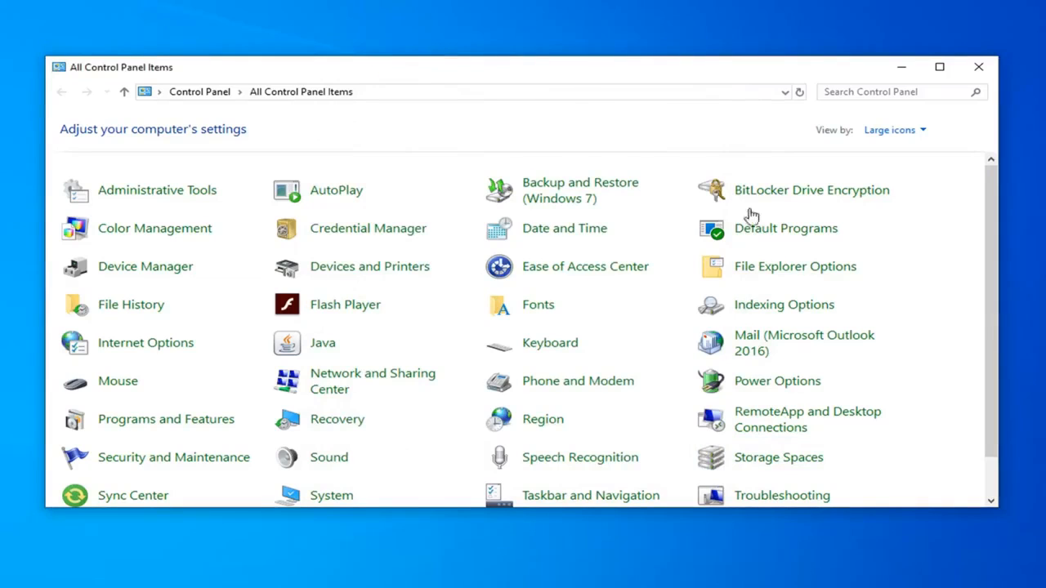
pyautogui.click(978, 67)
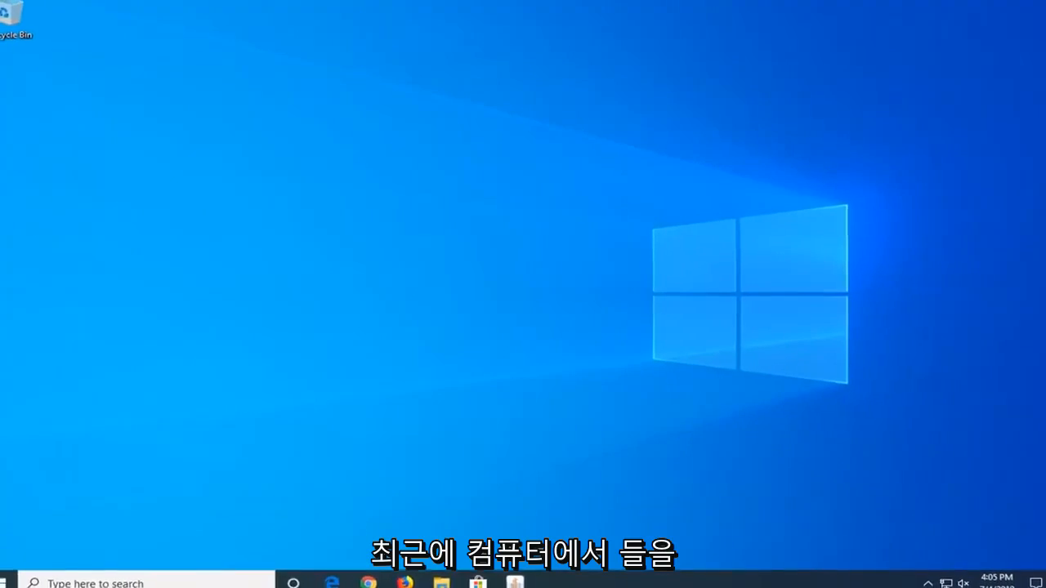